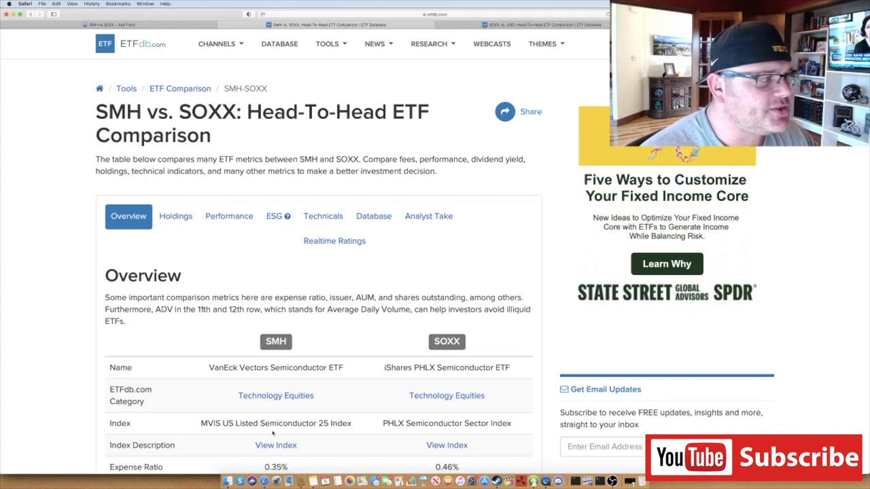
Step: Scroll the Fidelity XSD page through its profile, Similar ETFs, Top Holdings and regional exposure
scroll("down", 3)
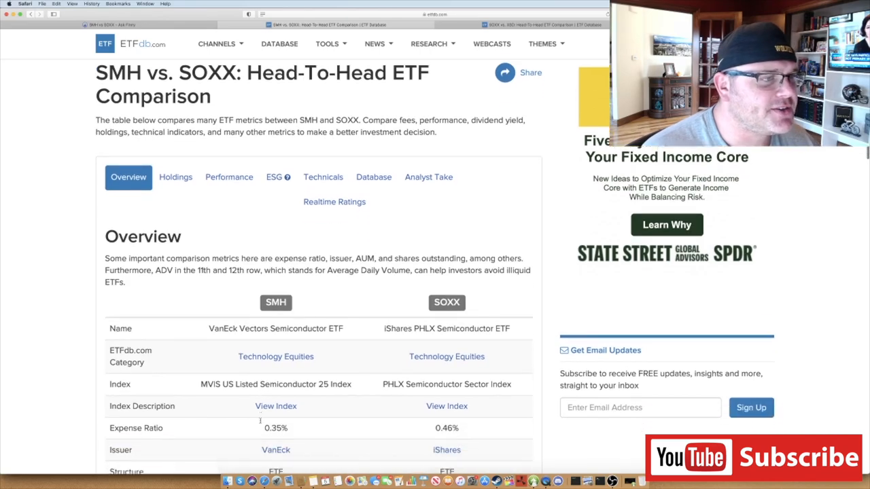
scroll("down", 3)
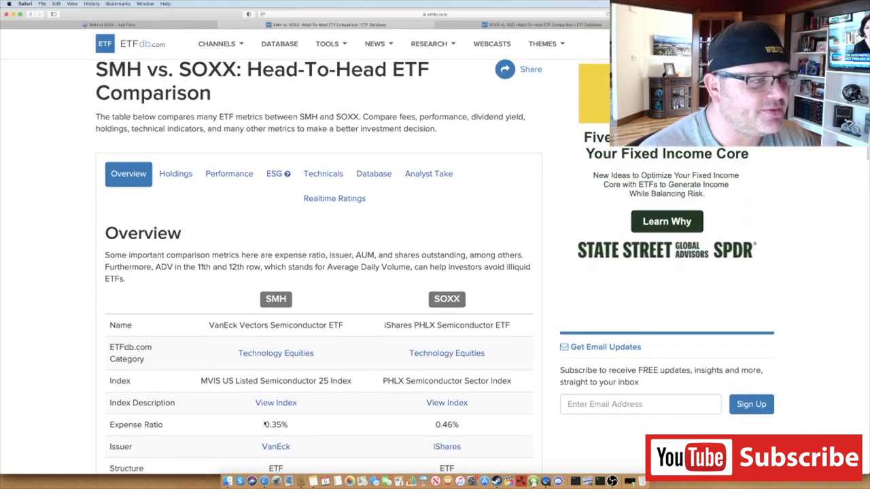
scroll("down", 3)
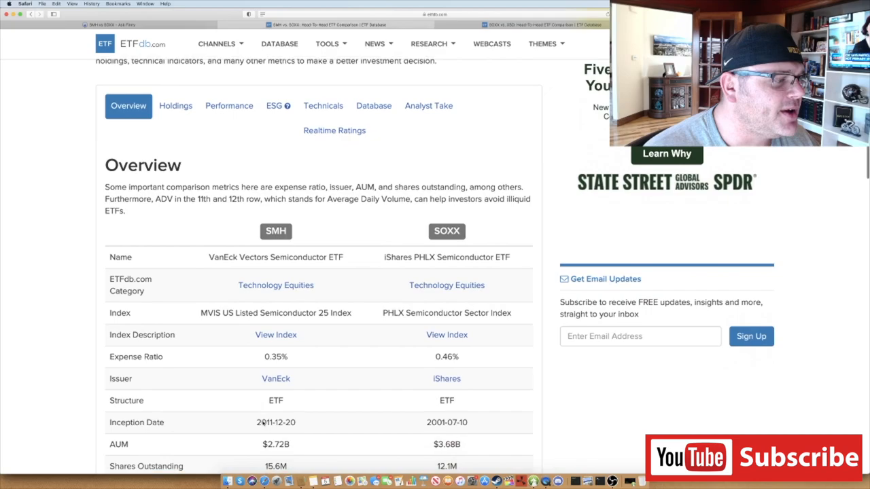
scroll("up", 3)
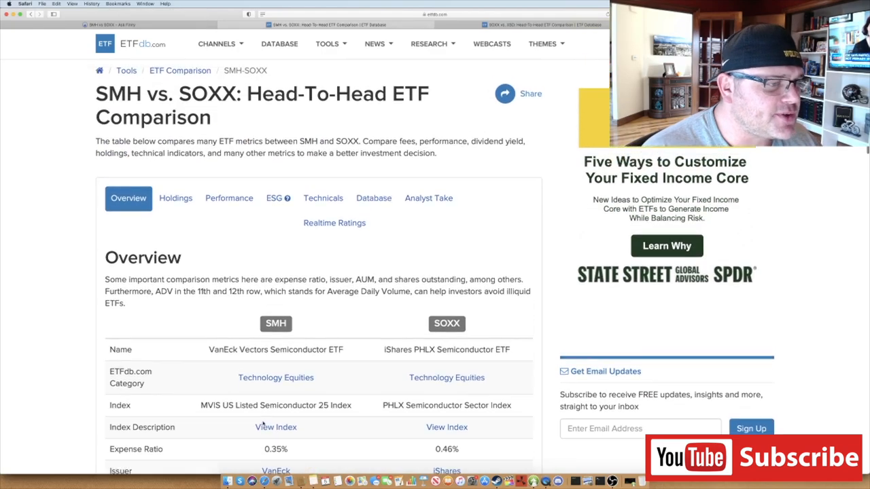
scroll("down", 3)
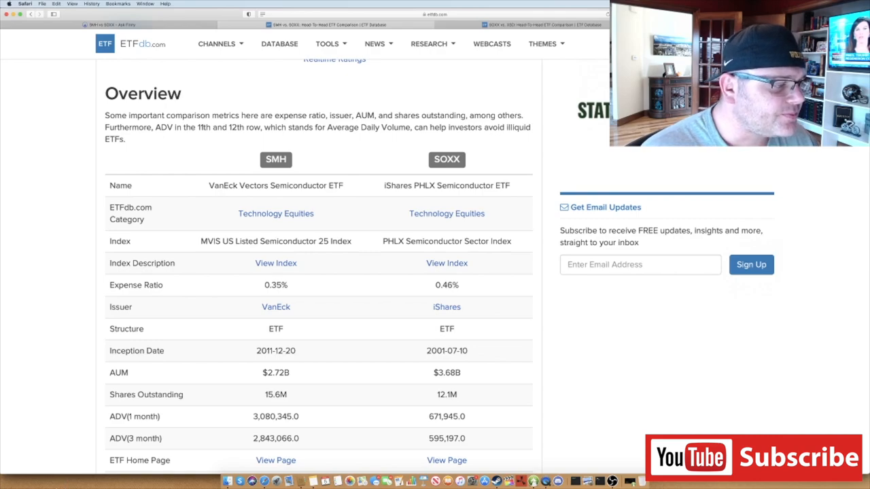
scroll("down", 3)
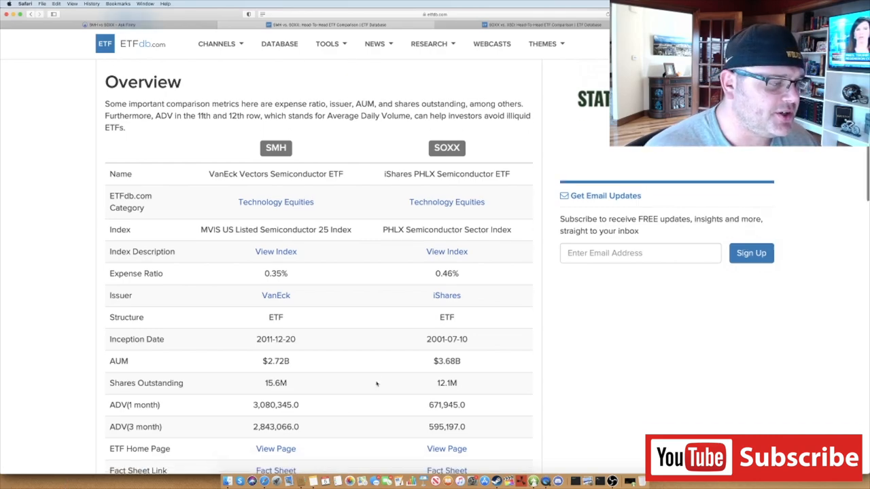
scroll("down", 3)
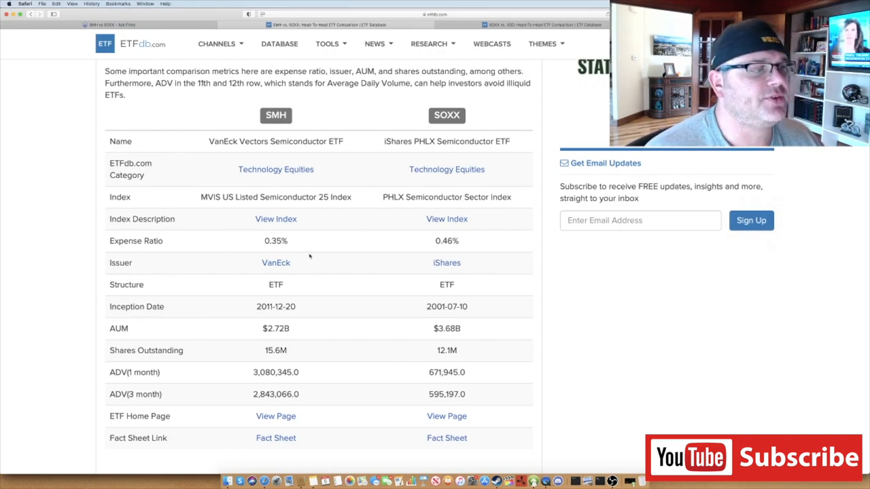
mouse_move(506, 245)
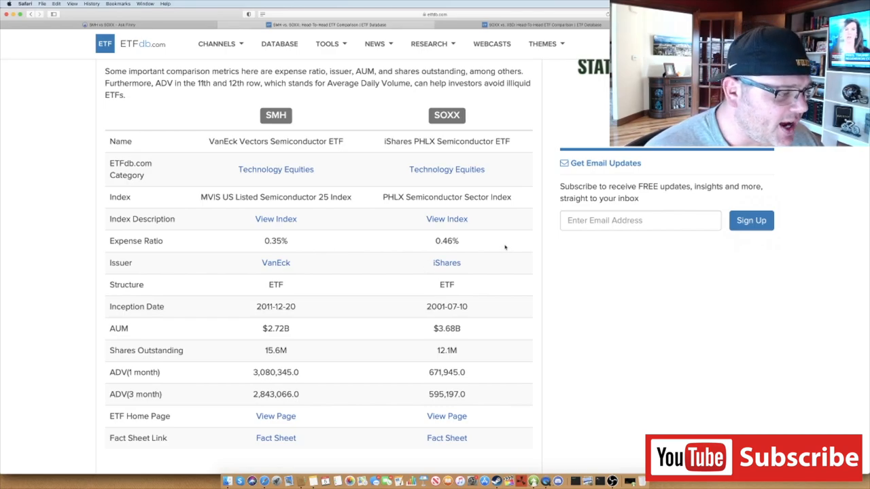
scroll("down", 3)
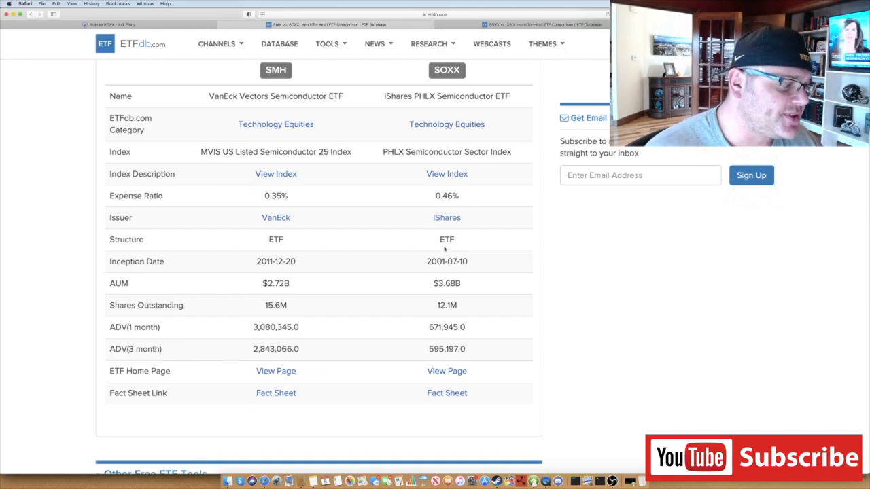
mouse_move(334, 315)
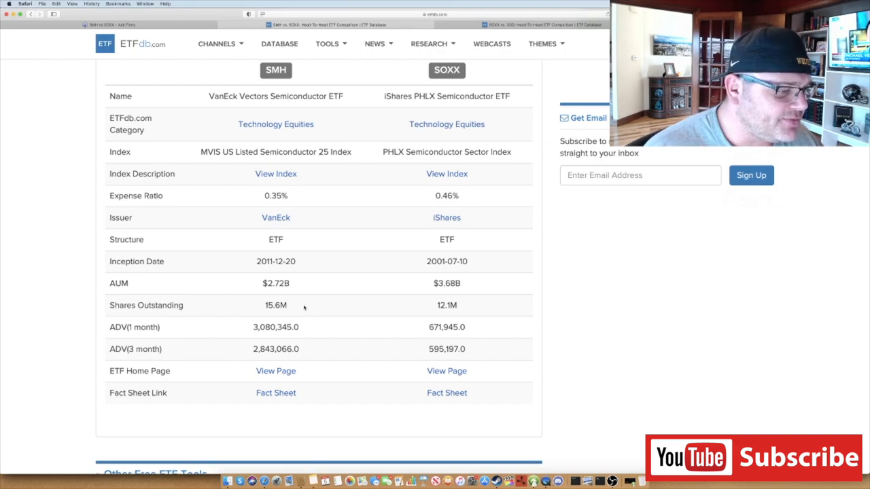
mouse_move(324, 304)
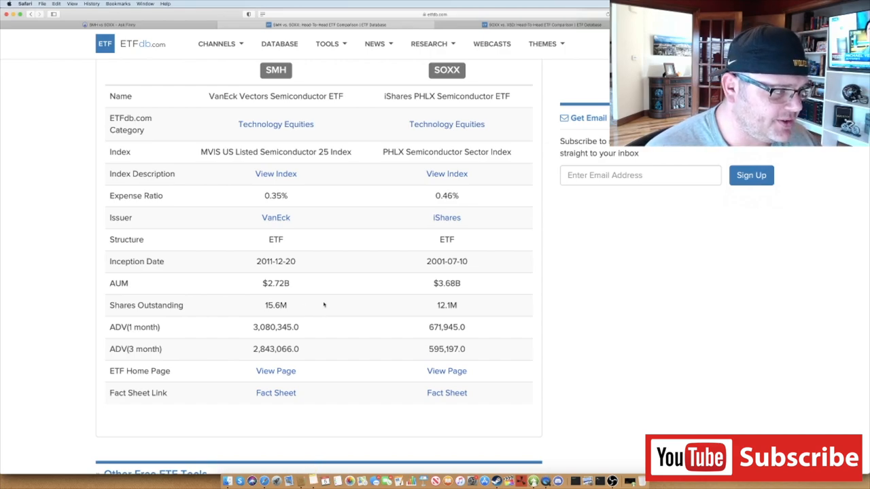
scroll("down", 3)
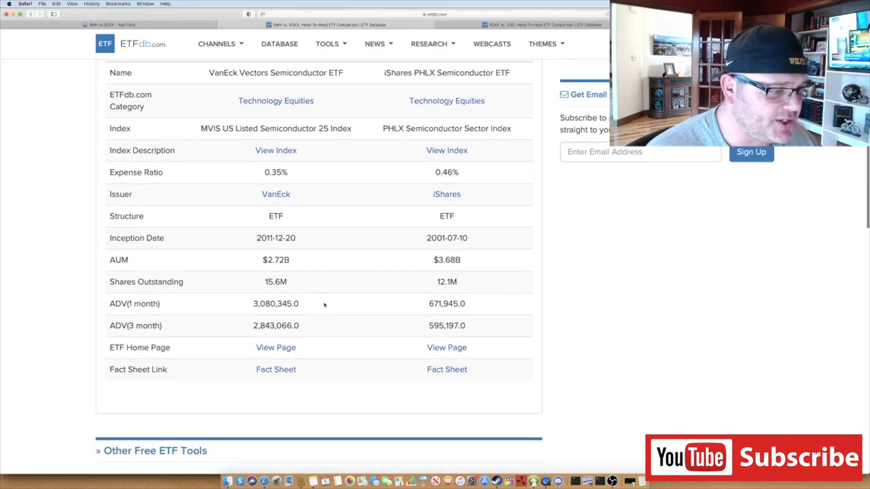
mouse_move(295, 324)
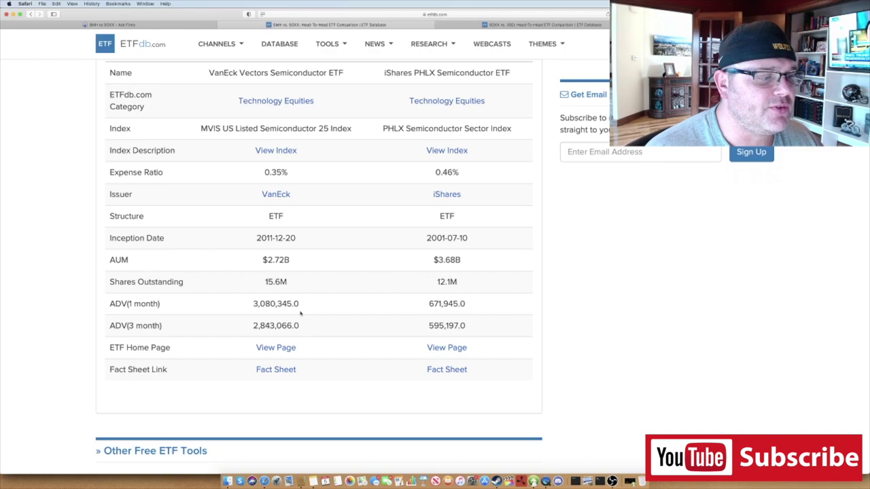
mouse_move(462, 316)
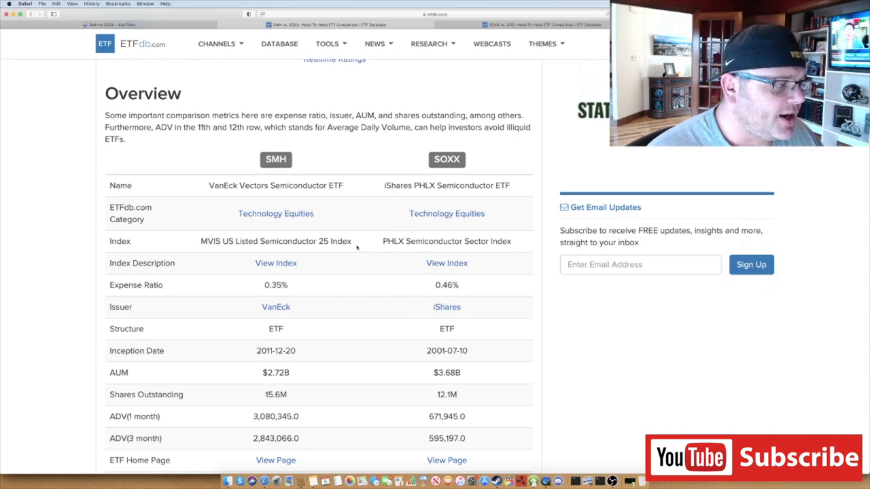
scroll("up", 3)
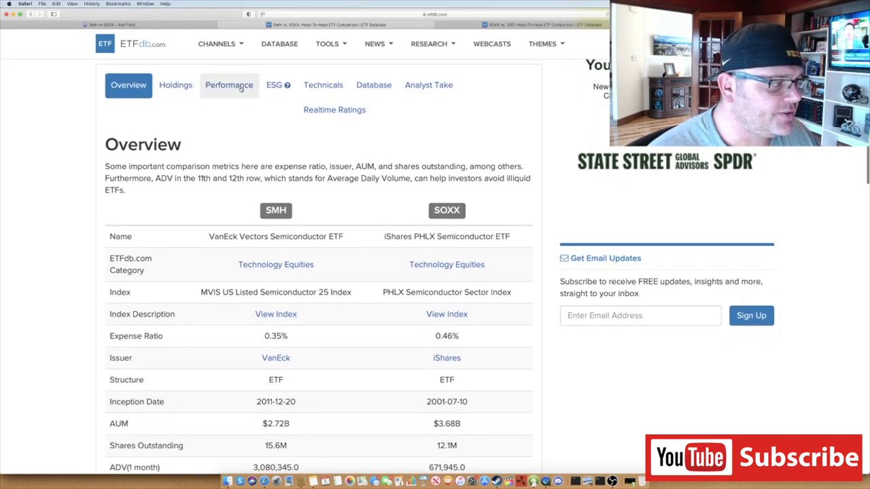
Step: Switch to ETF Database's SMH vs SOXX comparison and review performance returns, highlighting SOXX's 21.74% 10-year return
left_click(229, 84)
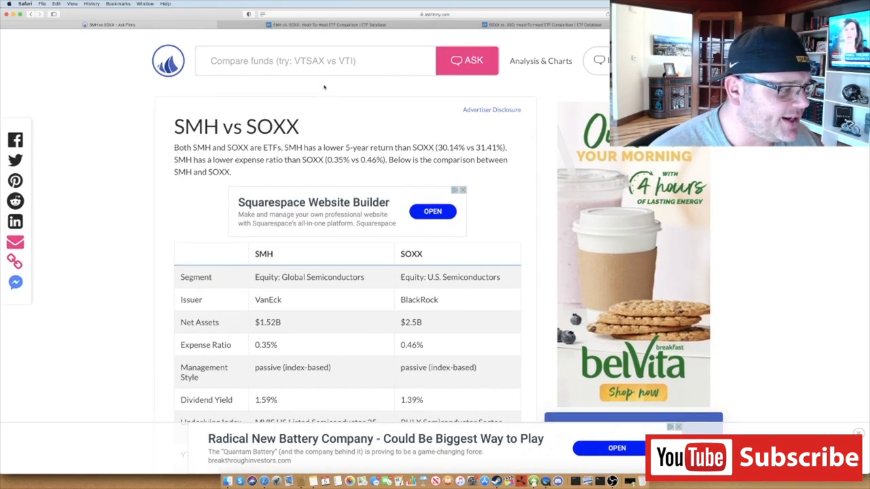
scroll("down", 3)
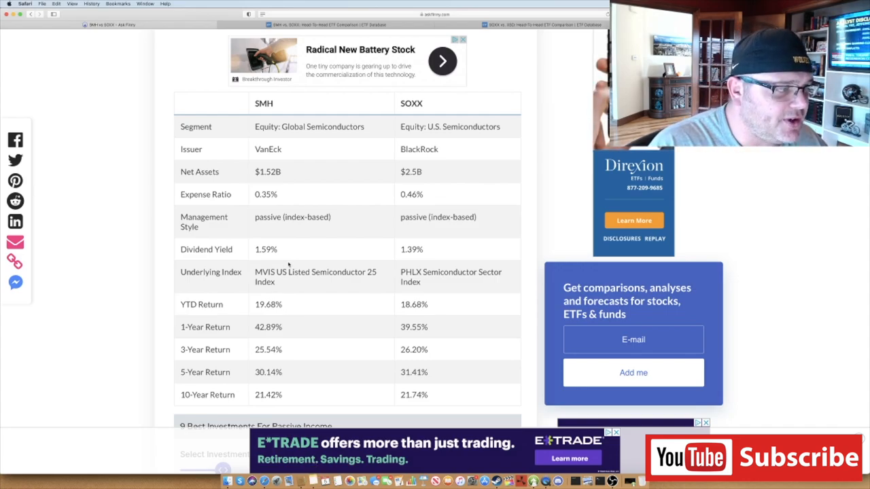
scroll("down", 3)
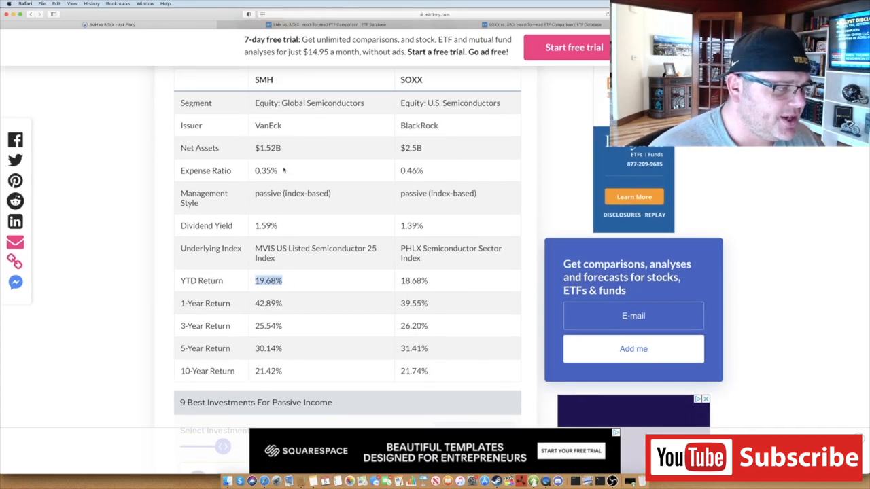
scroll("down", 3)
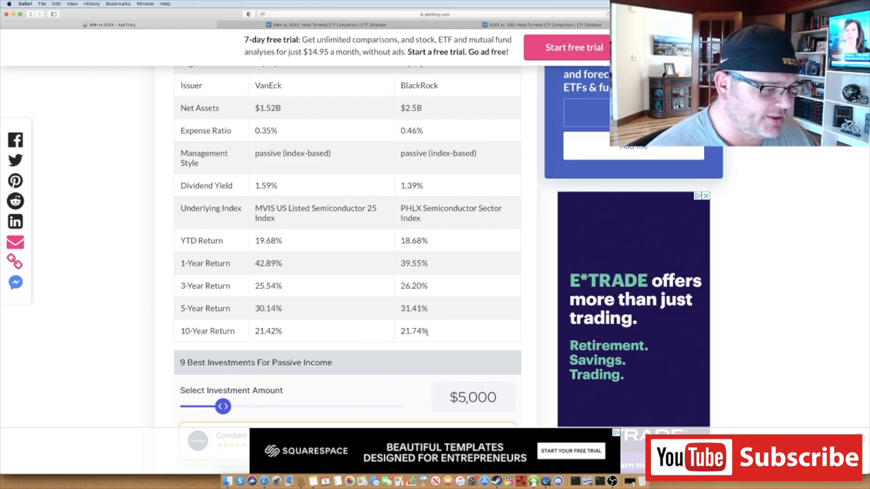
double_click(410, 332)
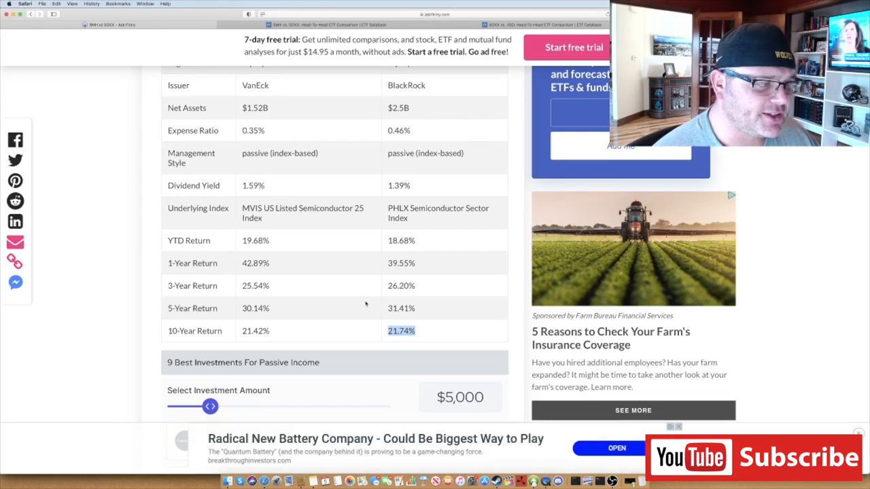
scroll("up", 3)
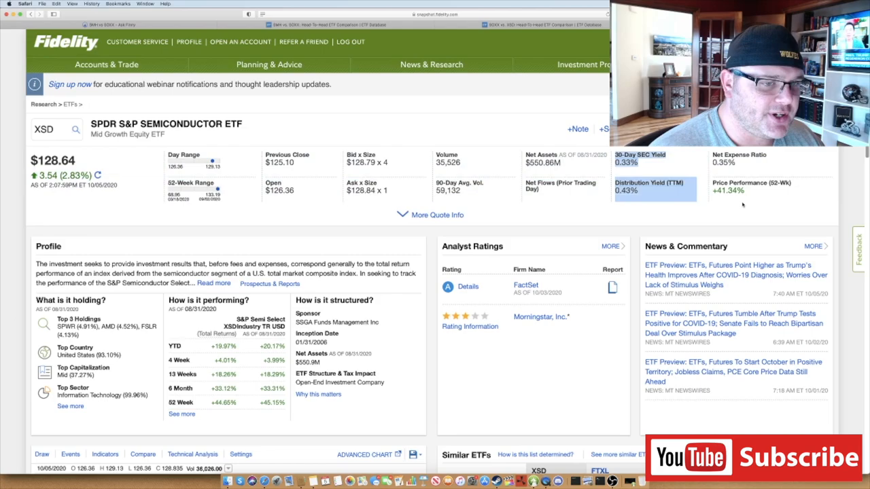
scroll("down", 3)
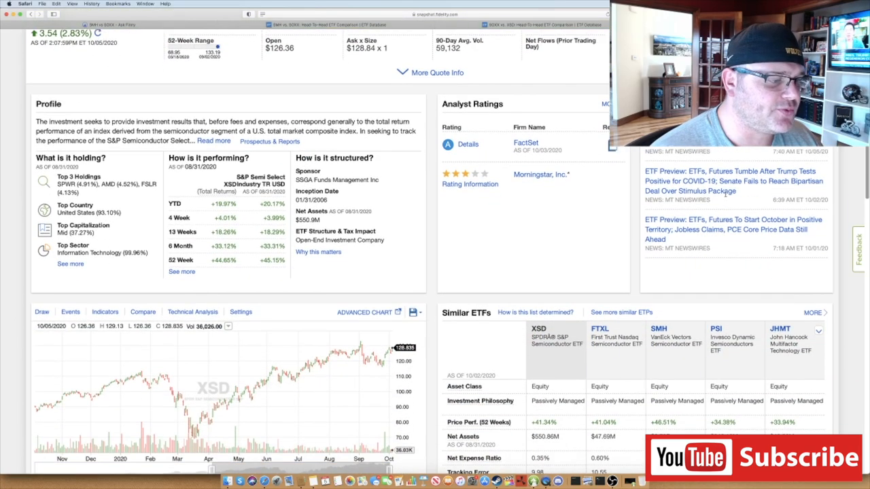
scroll("down", 3)
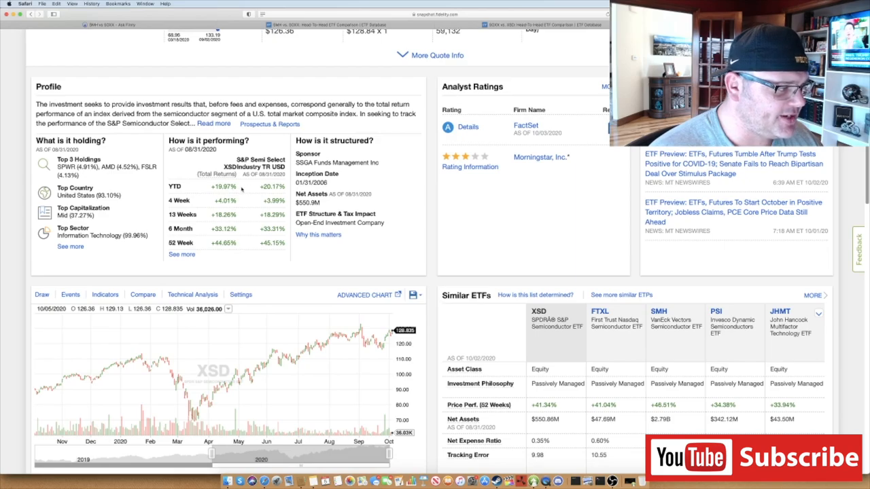
mouse_move(223, 193)
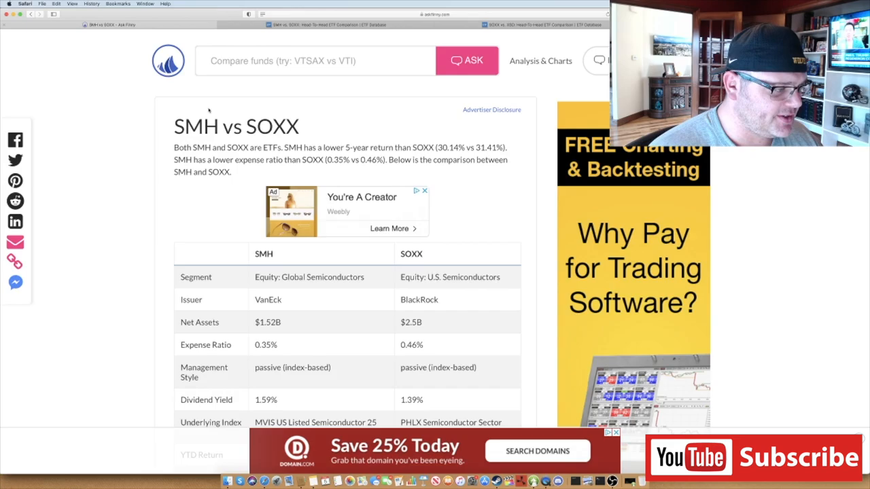
scroll("down", 3)
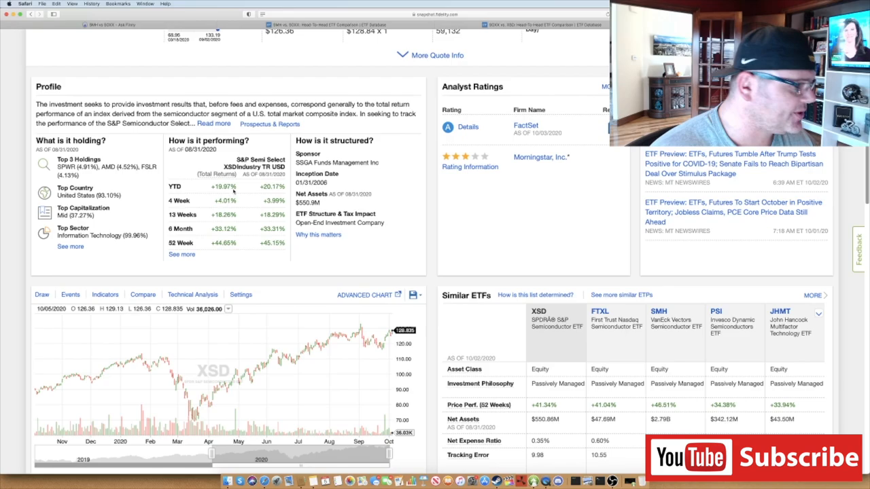
scroll("down", 3)
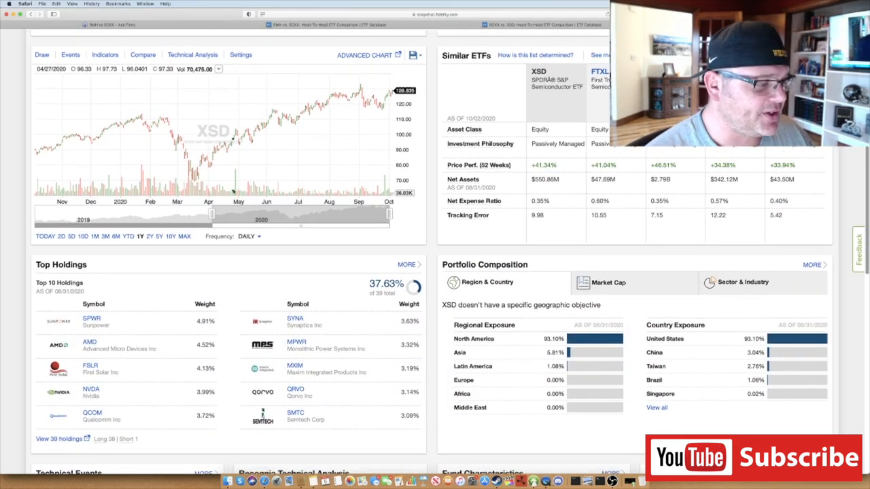
scroll("up", 3)
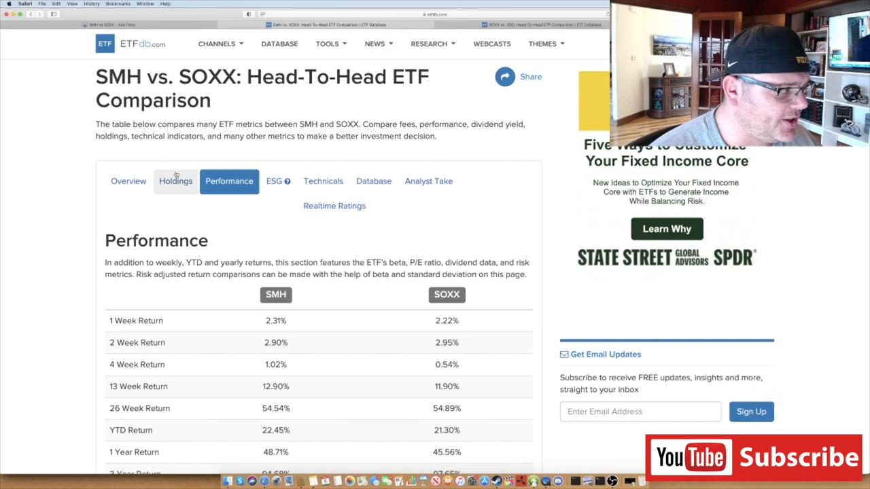
Step: Scroll the SMH vs SOXX comparison down to the holdings tables
scroll("down", 3)
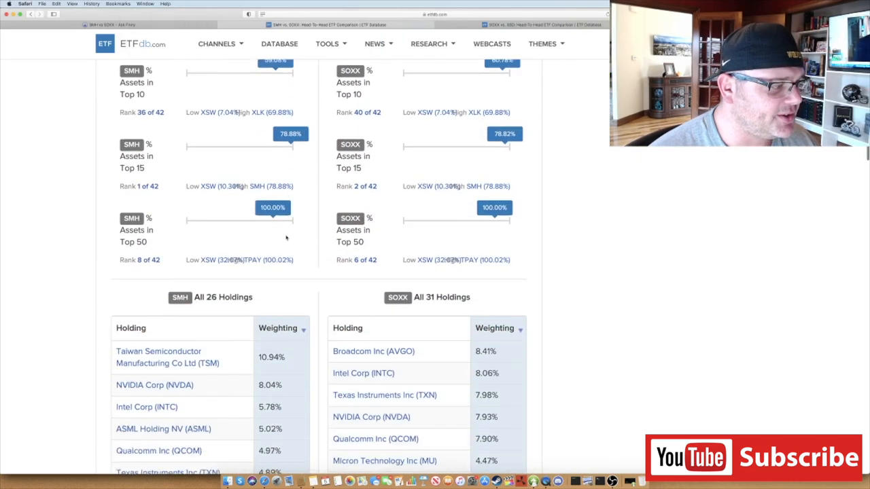
scroll("down", 3)
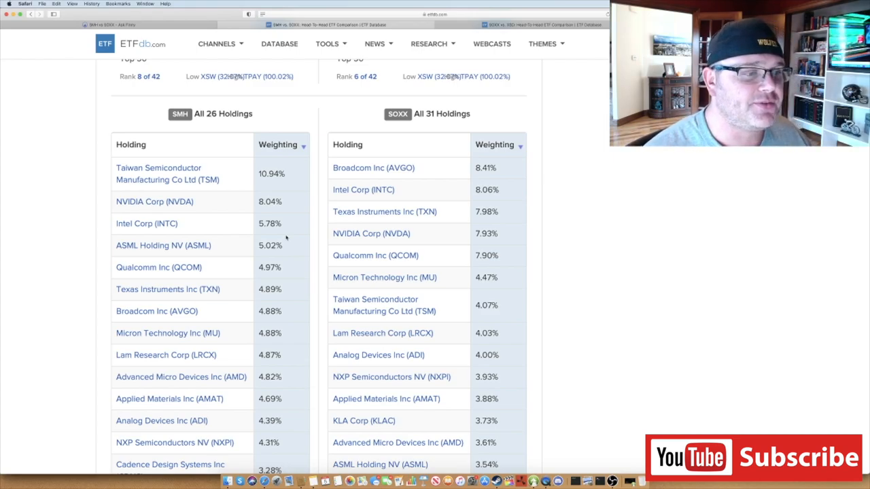
scroll("down", 3)
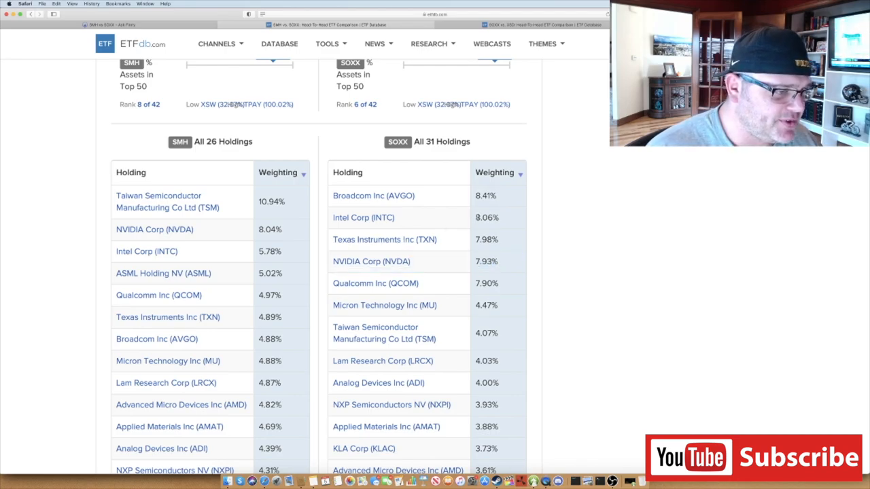
scroll("down", 3)
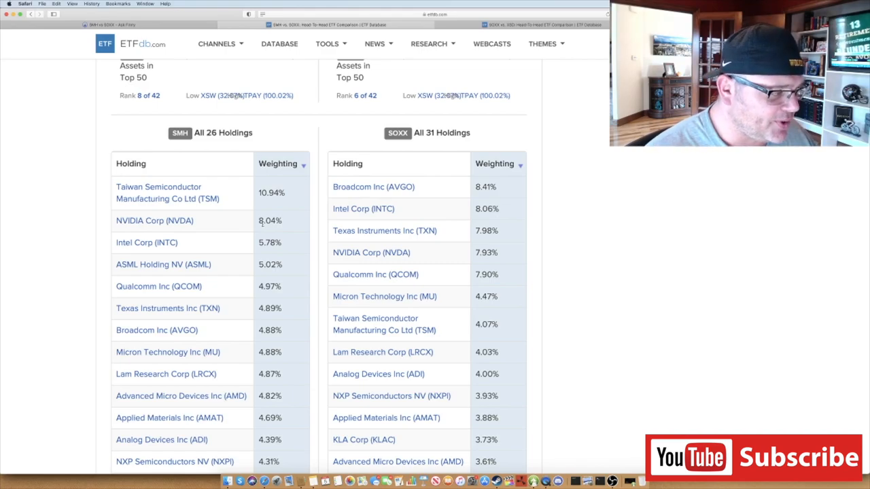
scroll("down", 3)
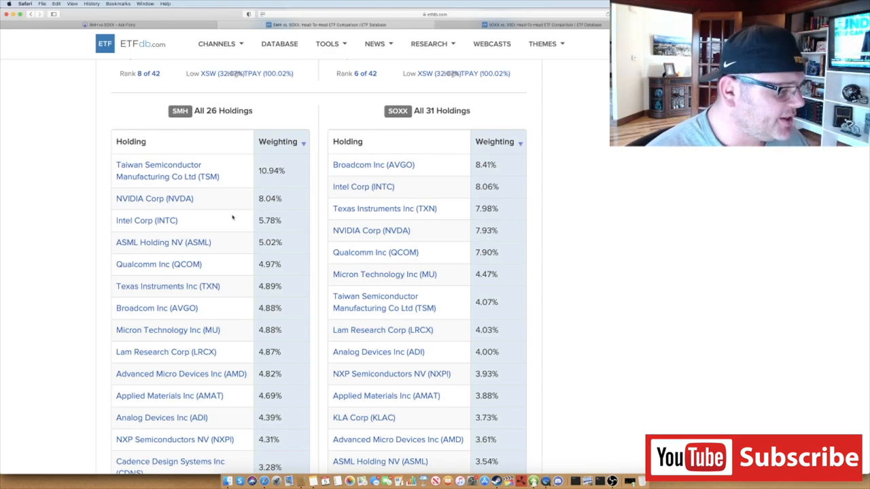
scroll("down", 3)
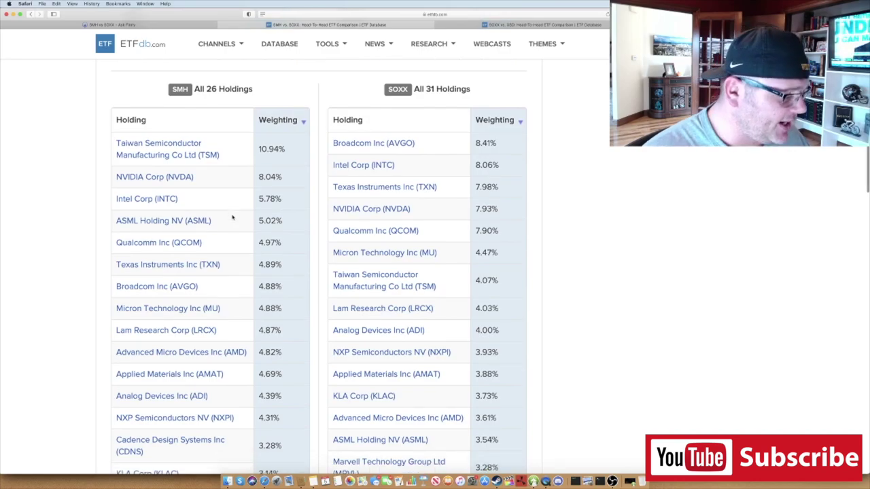
scroll("down", 3)
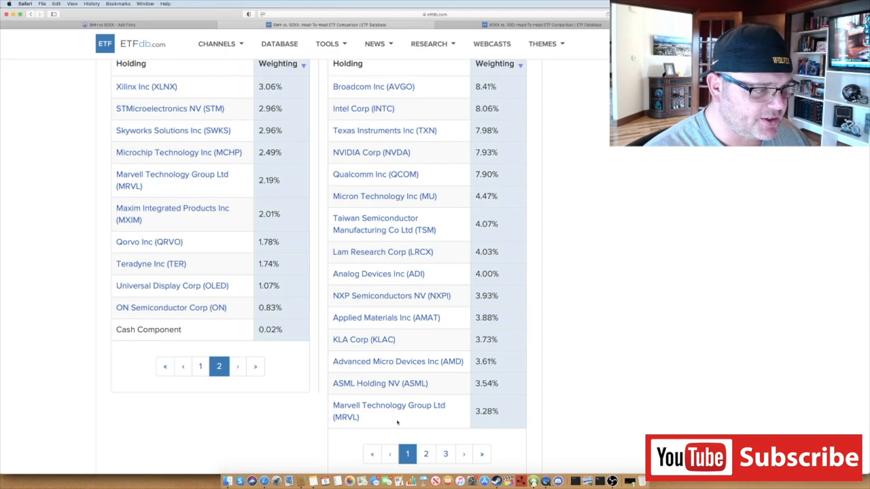
mouse_move(160, 460)
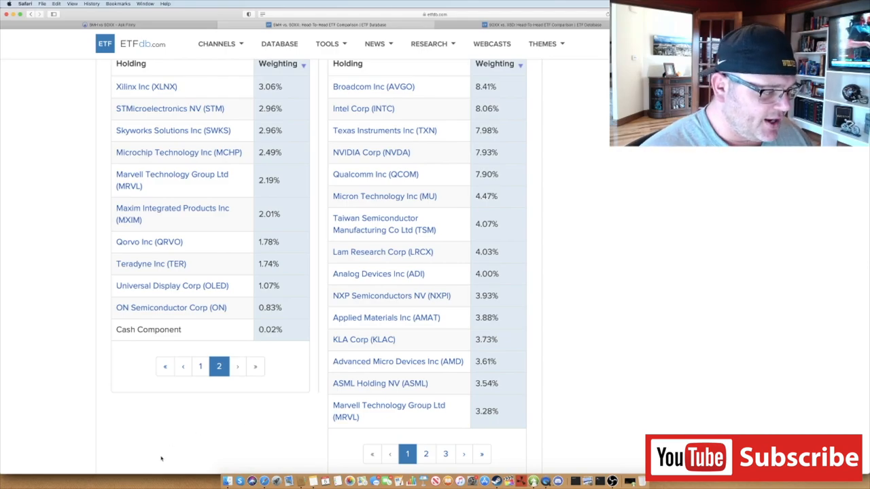
Step: Show page 2 of both the SMH and SOXX holdings lists, ending on SOXX's smaller holdings
left_click(200, 367)
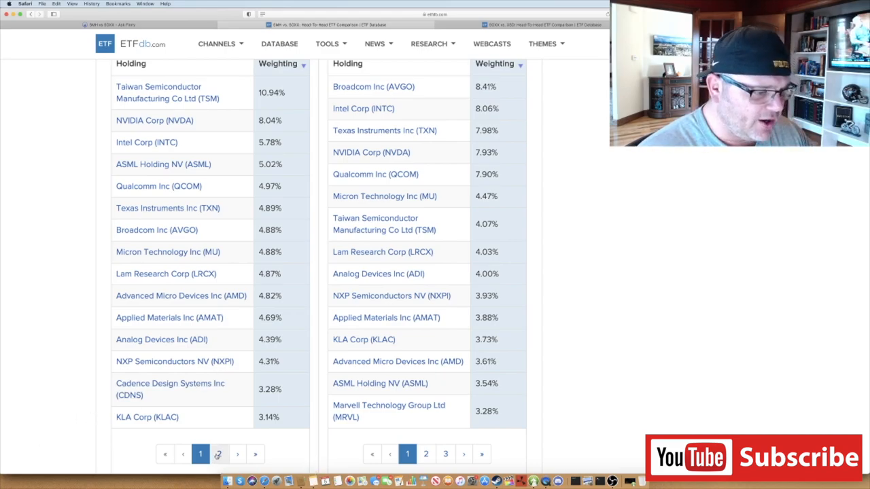
left_click(220, 454)
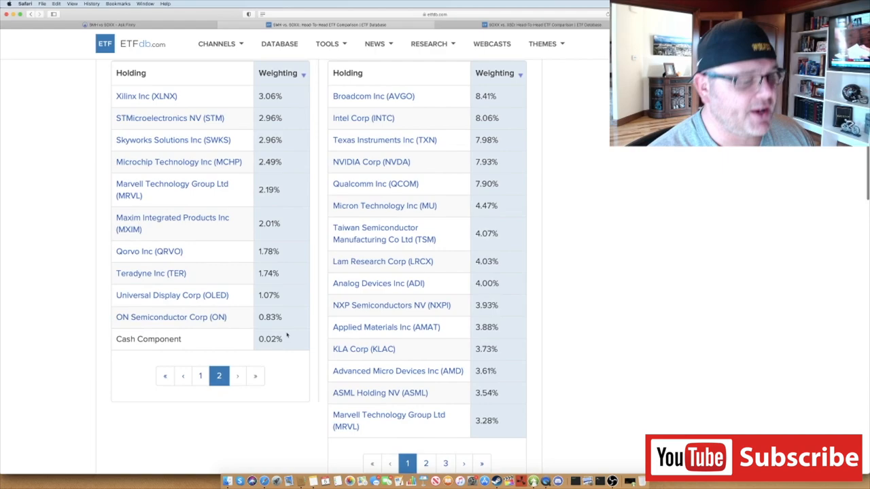
left_click(431, 462)
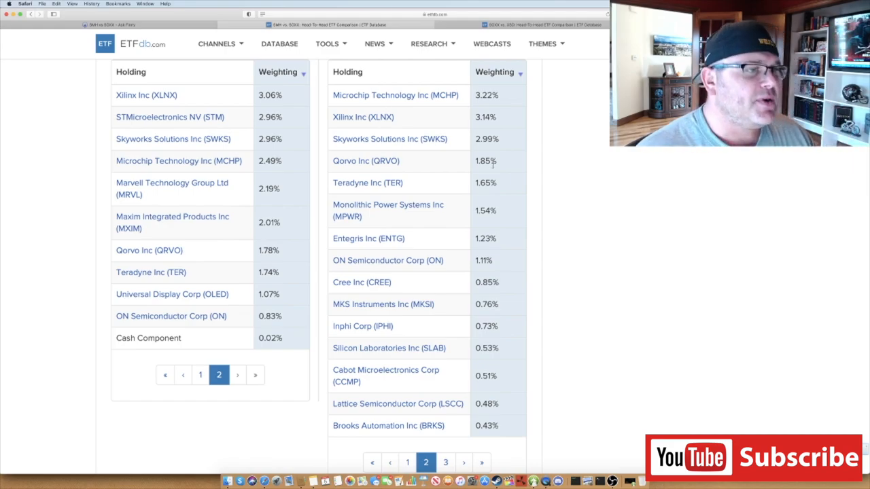
scroll("down", 3)
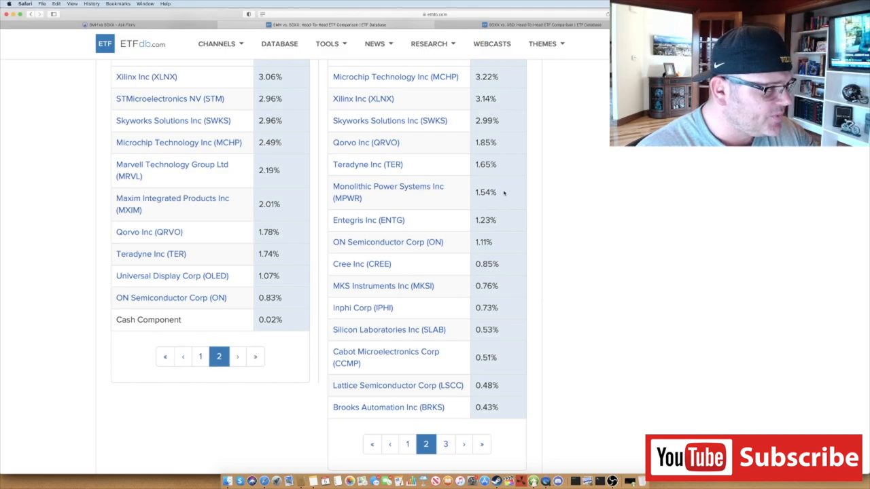
scroll("up", 3)
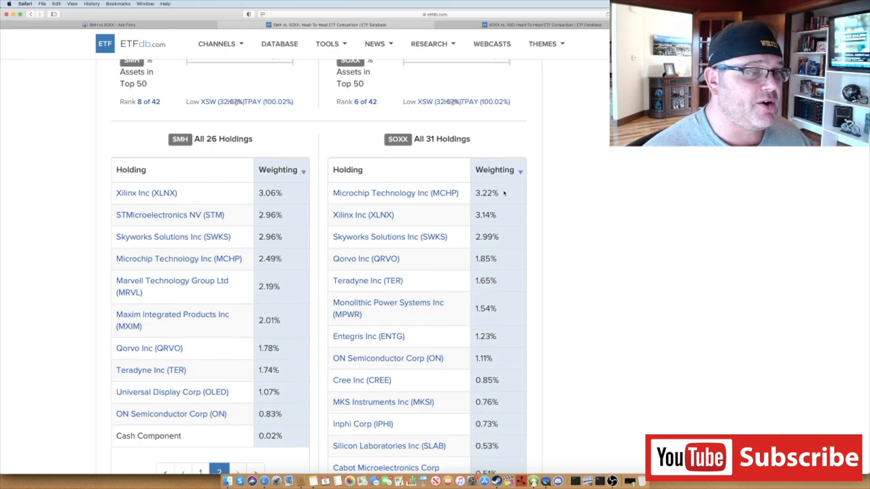
Step: Scroll down through the SMH and SOXX holdings tables toward their pagination
scroll("down", 3)
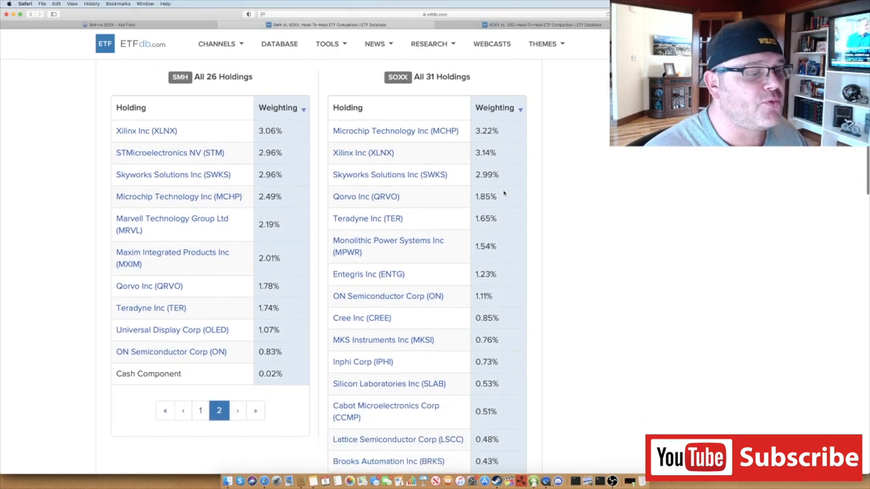
scroll("down", 3)
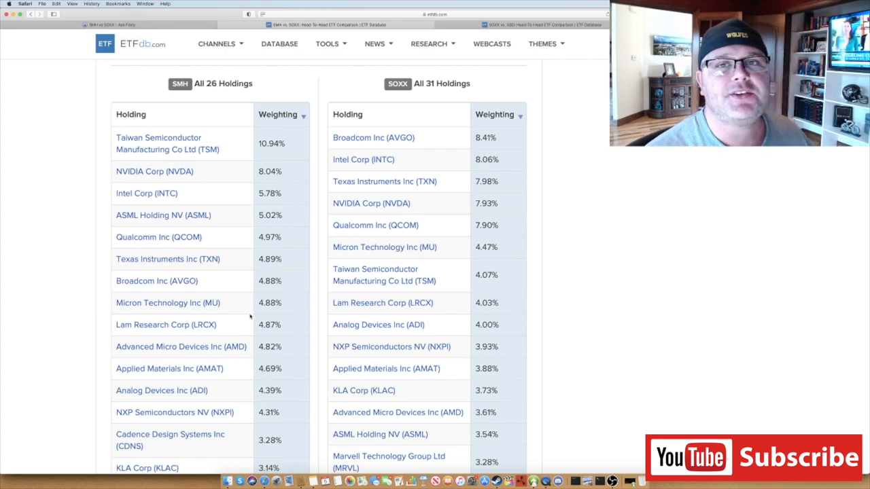
mouse_move(310, 304)
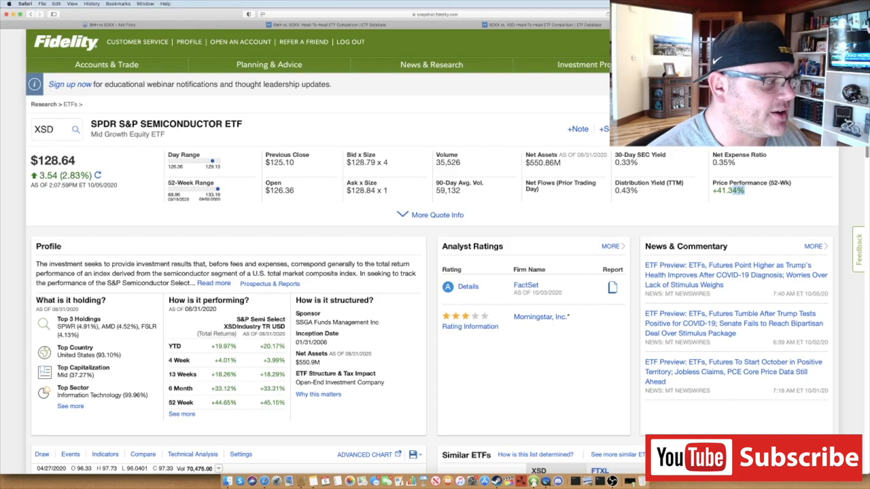
scroll("down", 3)
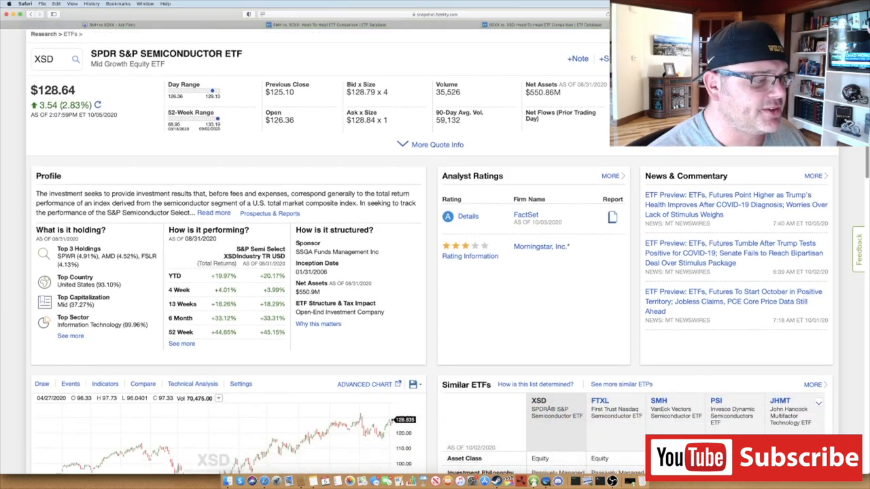
scroll("down", 3)
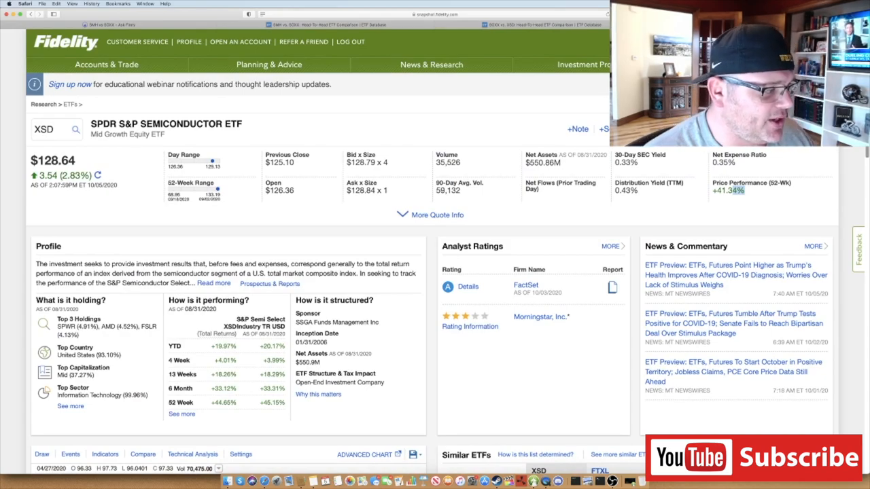
scroll("down", 3)
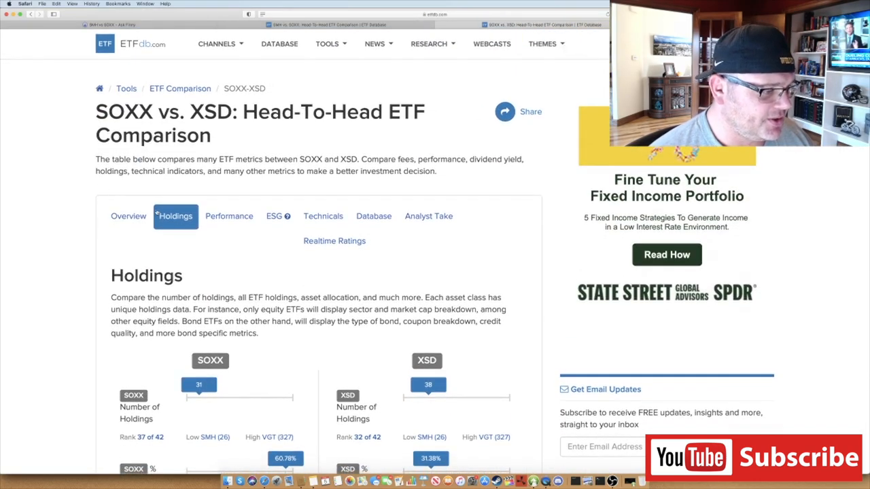
scroll("down", 3)
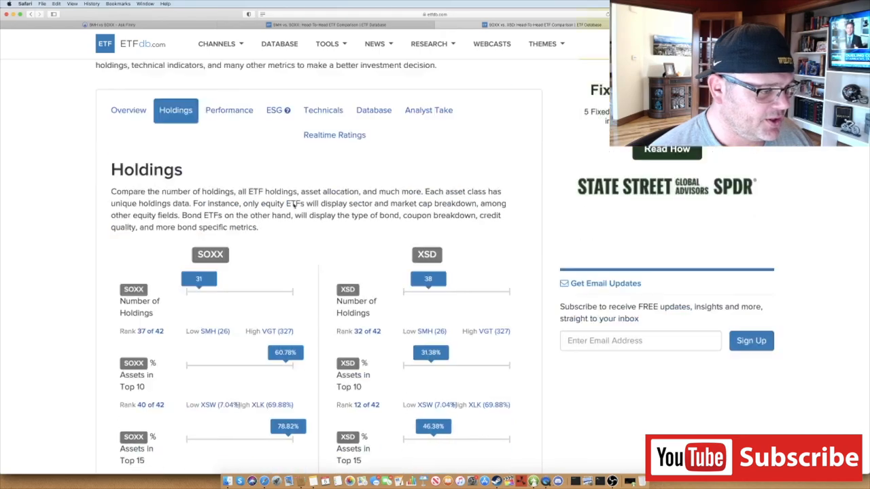
scroll("down", 3)
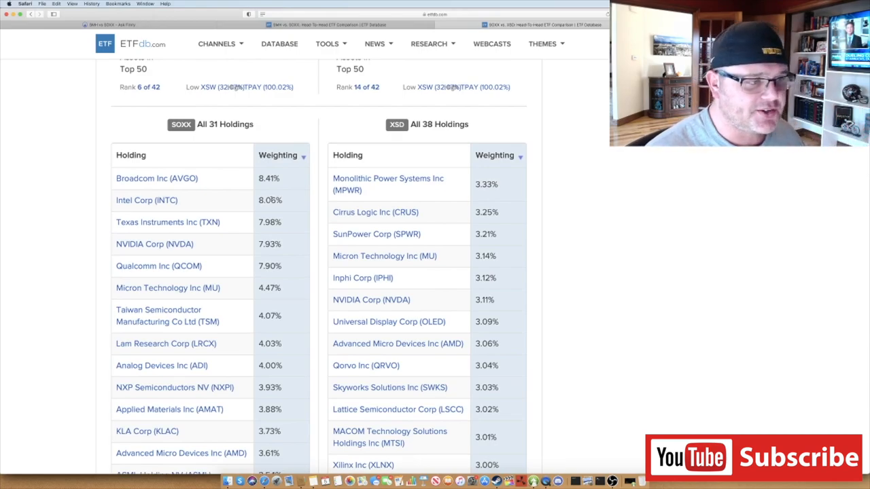
scroll("up", 3)
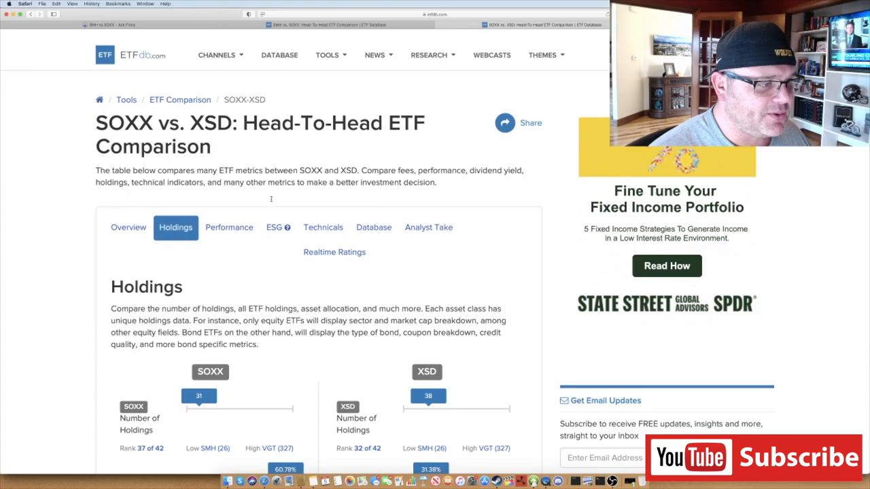
scroll("down", 3)
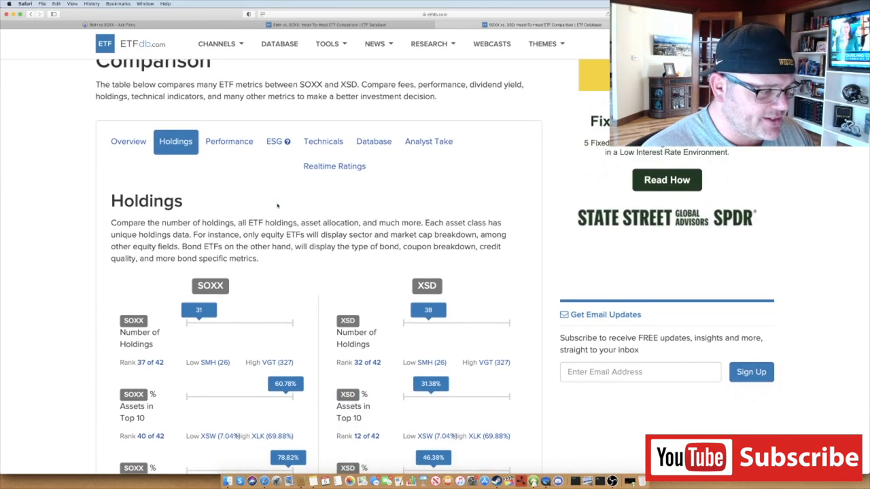
scroll("down", 3)
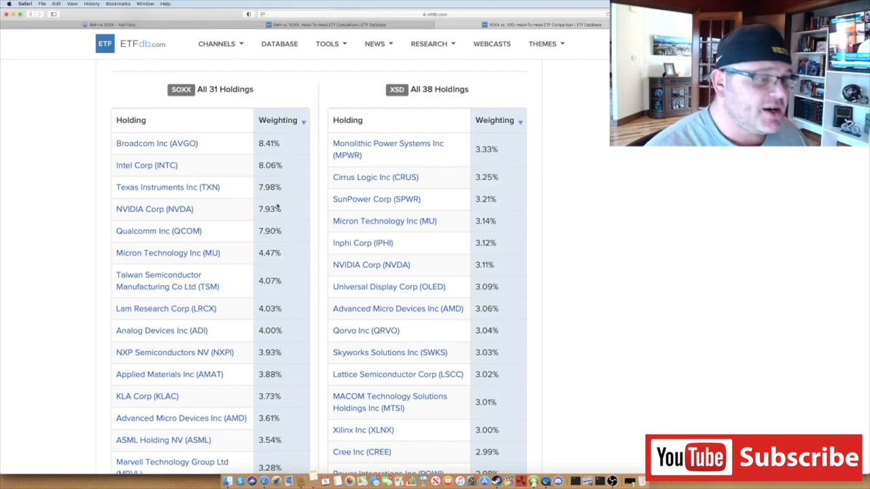
scroll("down", 3)
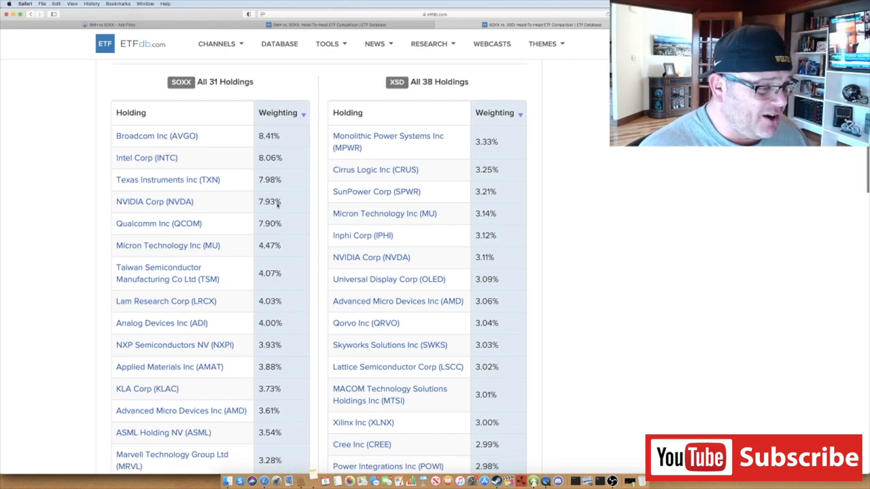
scroll("down", 3)
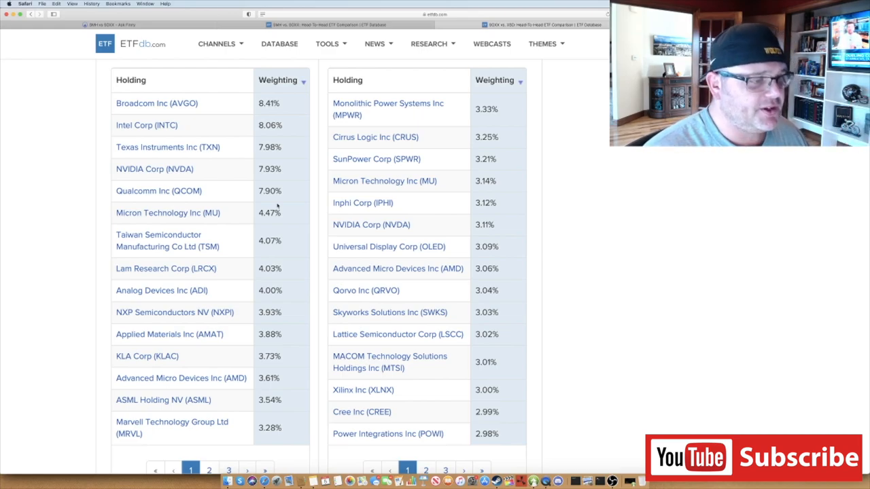
Step: Show the second page of both the SOXX and XSD holdings lists
scroll("down", 3)
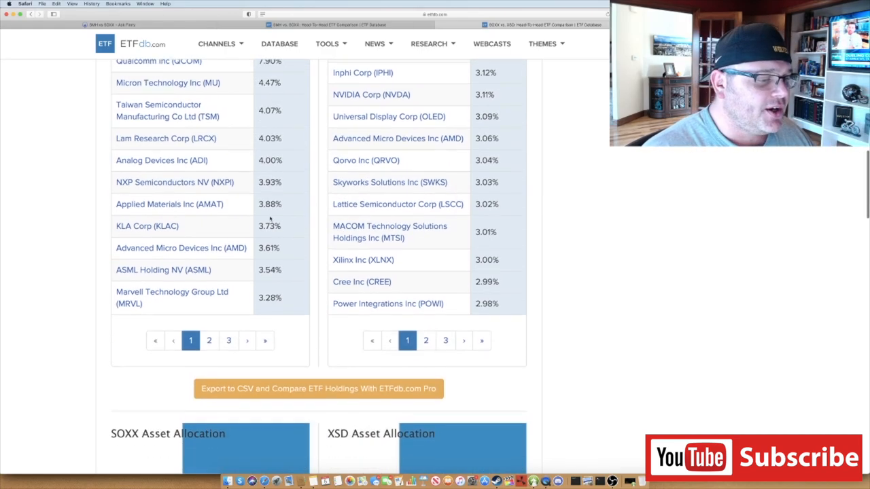
left_click(210, 340)
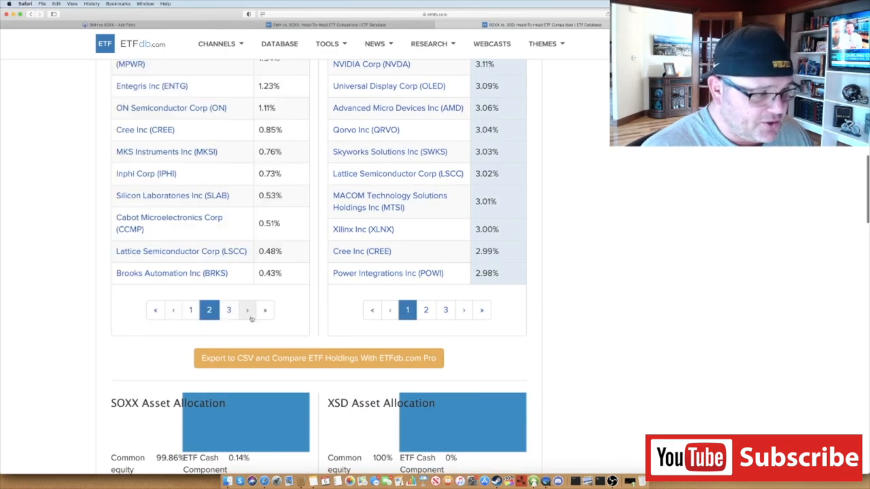
left_click(425, 309)
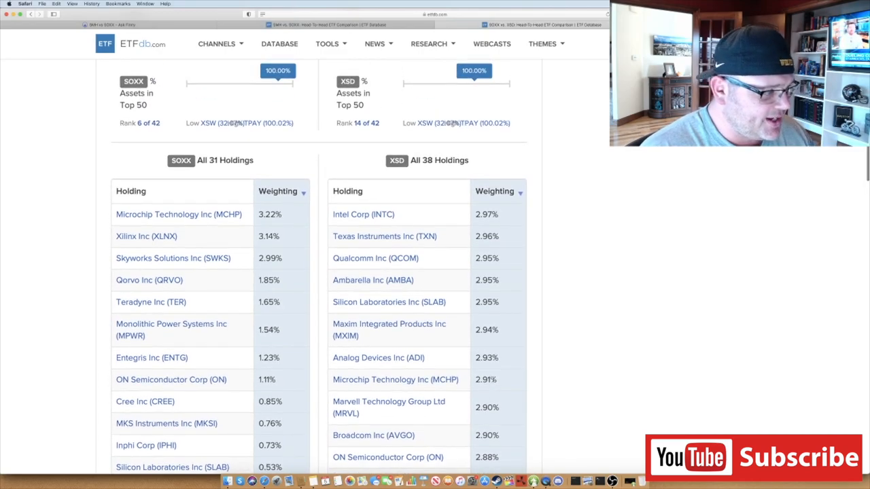
scroll("down", 3)
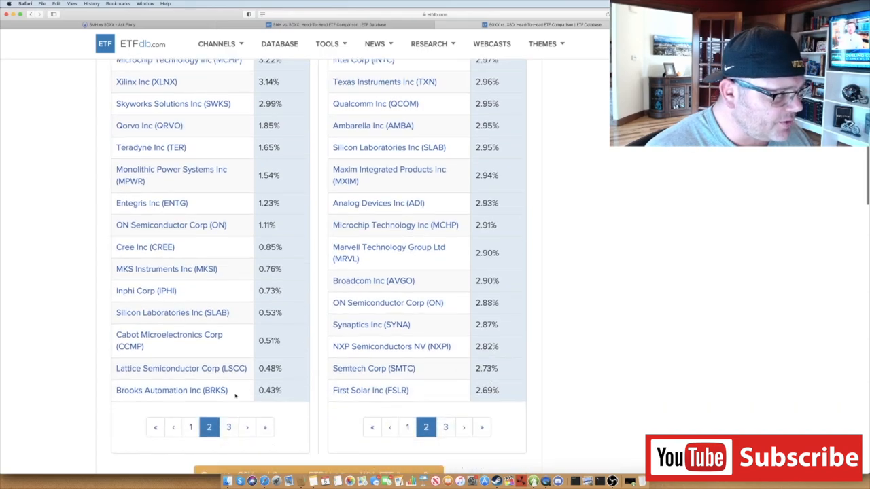
Step: Return SOXX holdings to page 1 and advance XSD to its final page 3, down to Cash Component
left_click(191, 427)
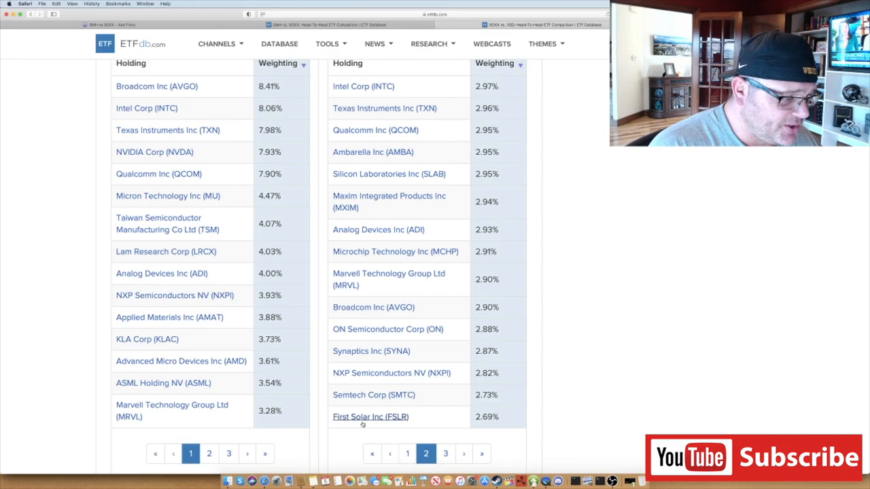
scroll("down", 3)
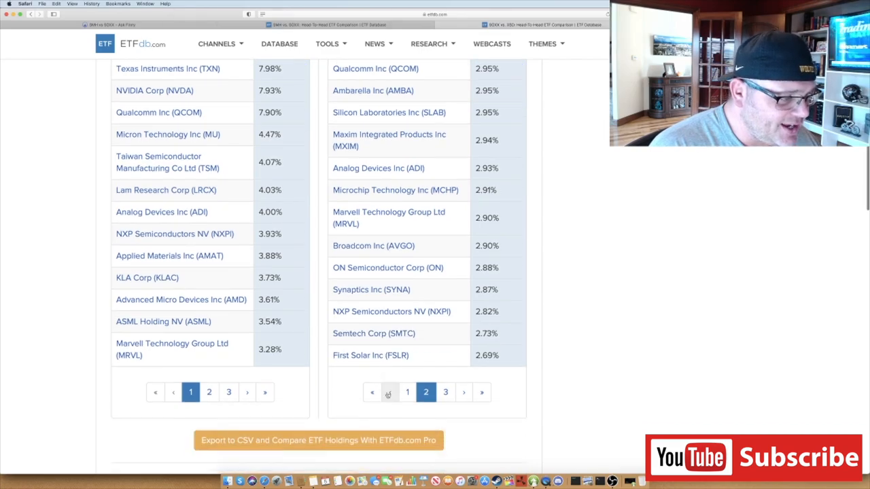
left_click(446, 391)
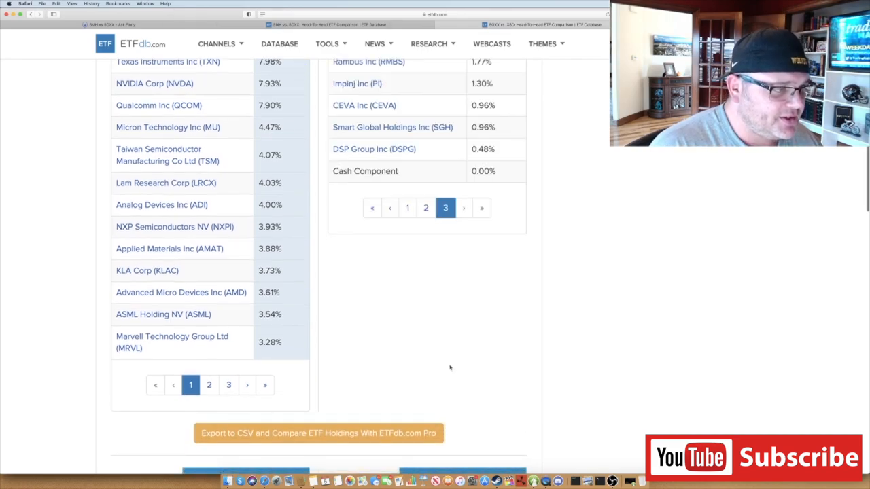
scroll("up", 3)
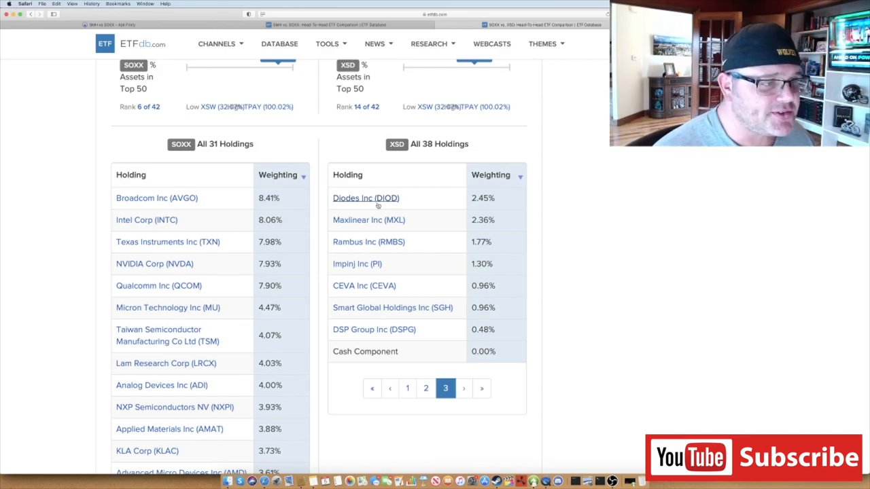
scroll("up", 3)
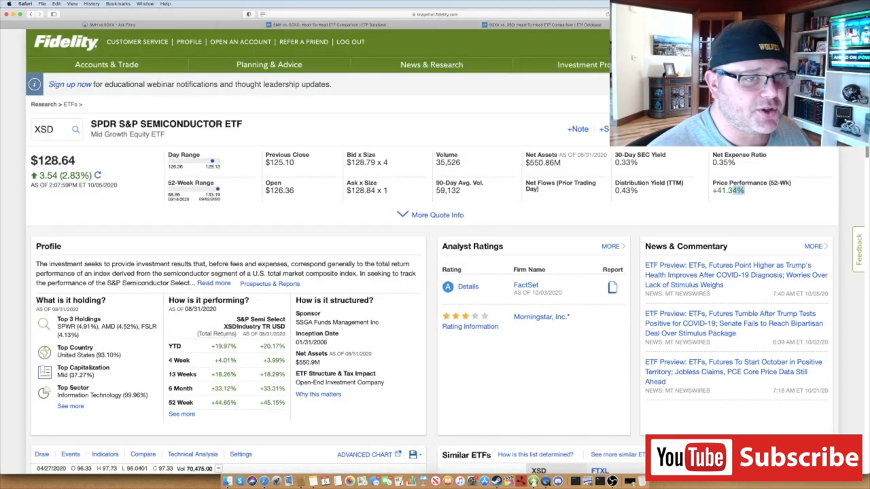
Step: From Fidelity's XSD Top Holdings, bring up the full basket list of 38 holdings with weights
scroll("down", 3)
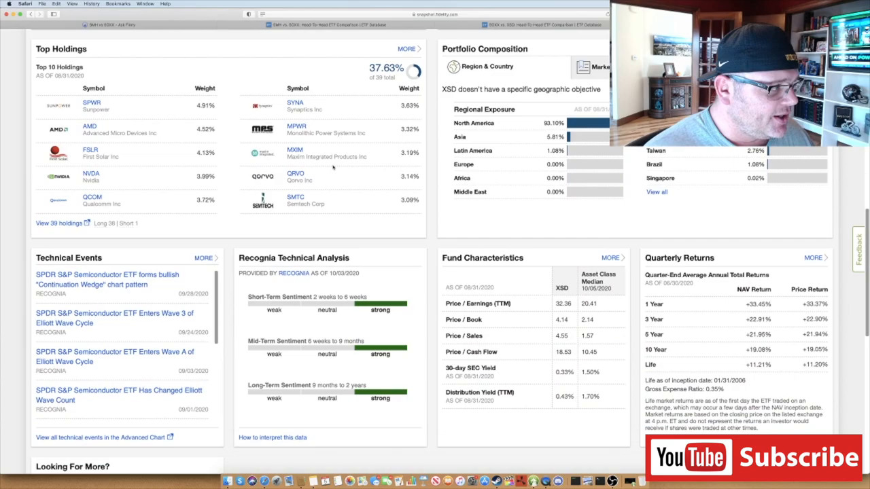
left_click(52, 223)
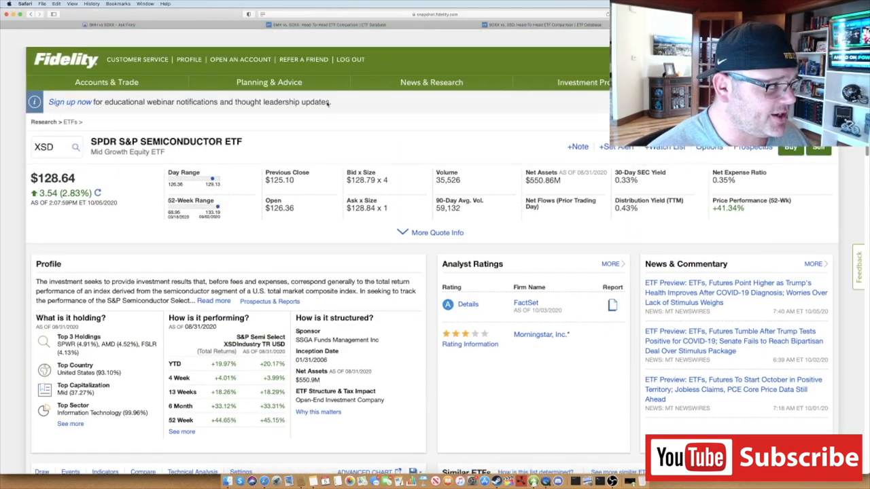
scroll("down", 3)
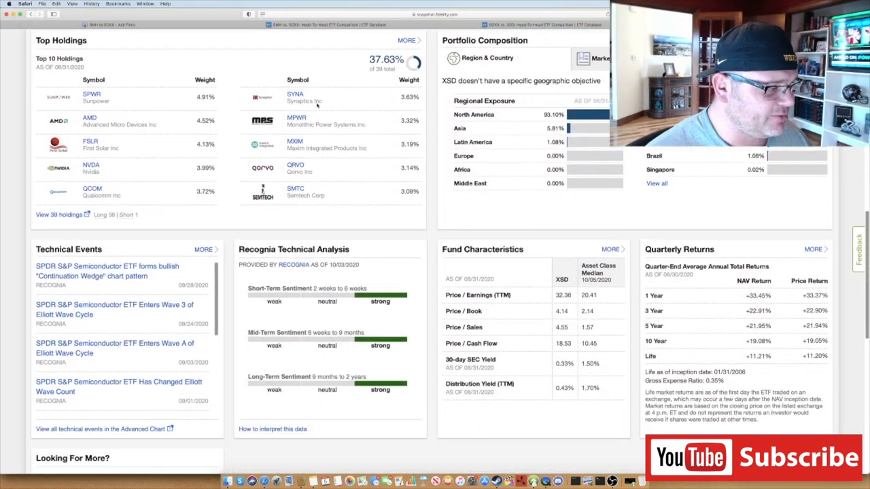
left_click(57, 215)
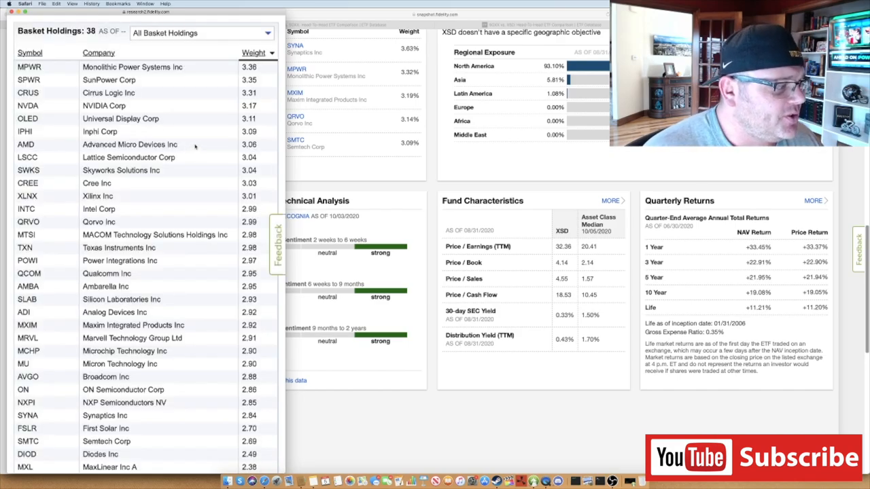
scroll("down", 3)
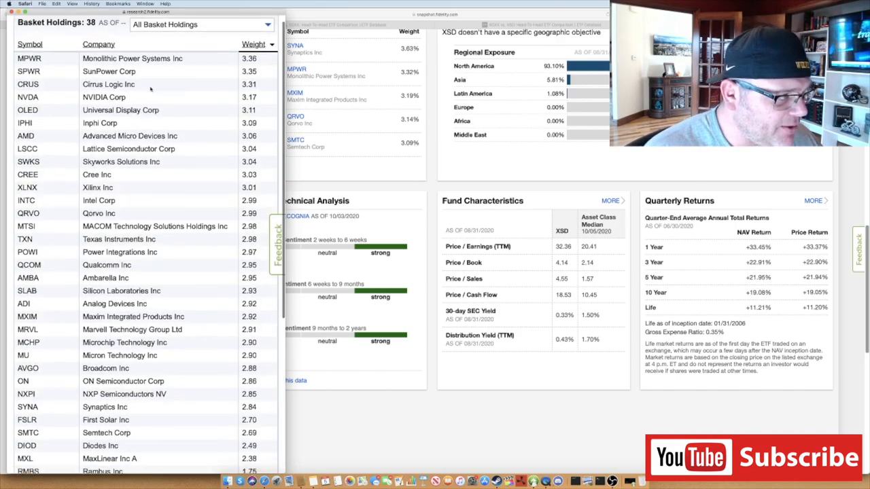
scroll("down", 3)
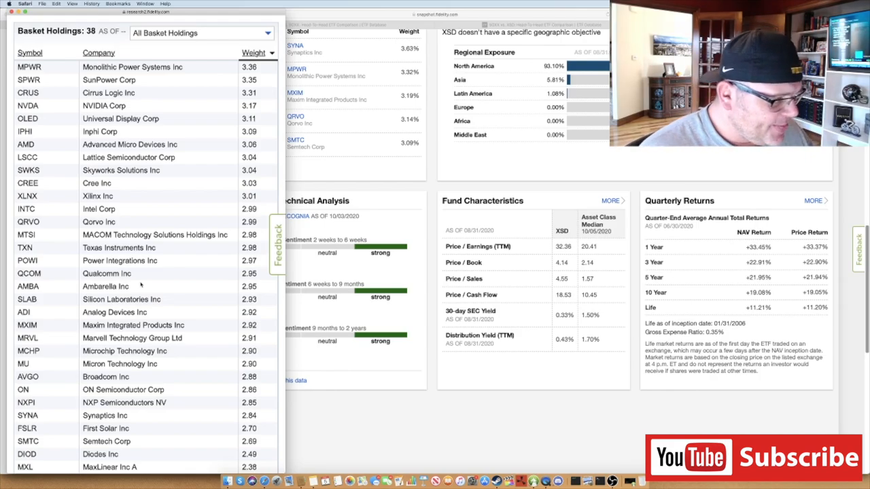
scroll("down", 3)
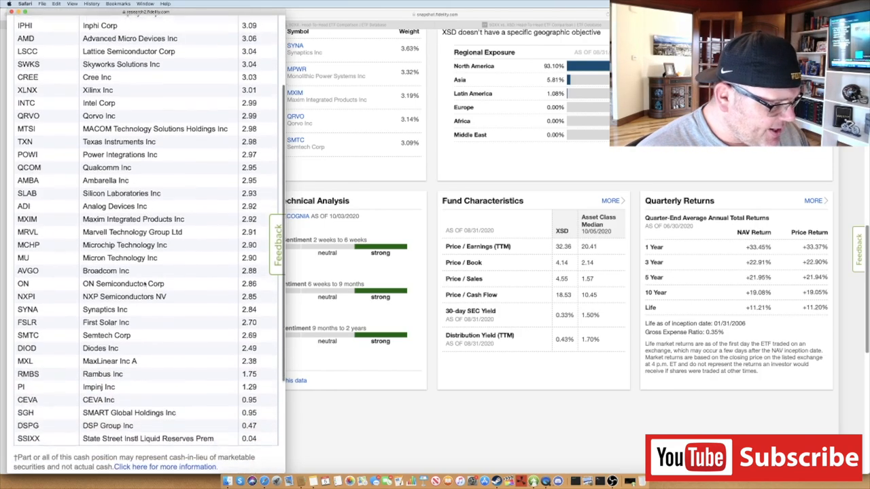